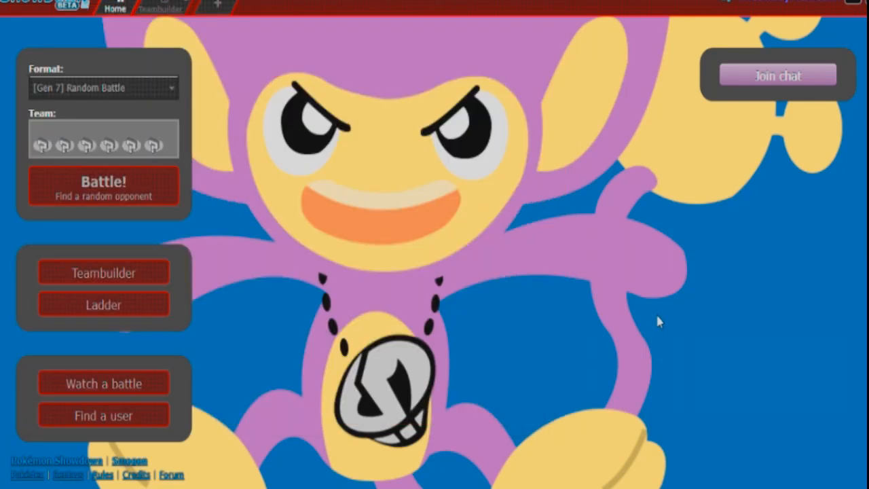
mouse_move(257, 106)
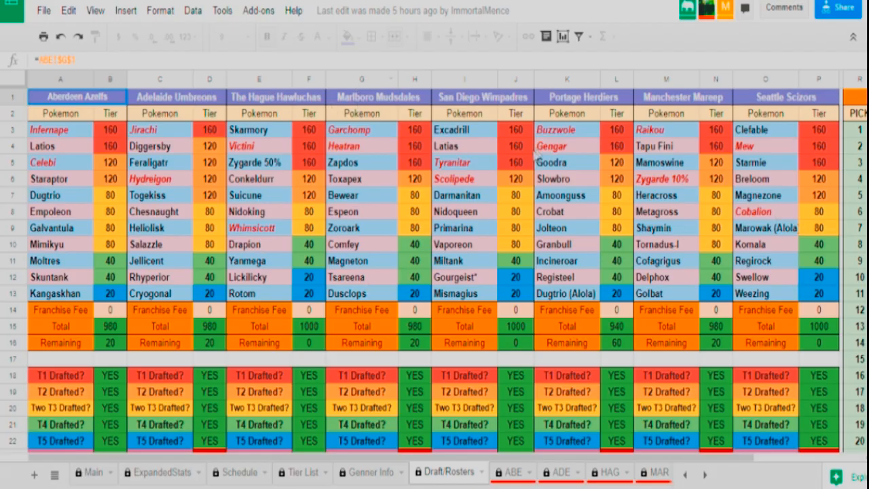
- Scroll down to the lower roster block, Virginia Tech Frookies through Lehigh Valley Iron Tepigs
scroll("down", 3)
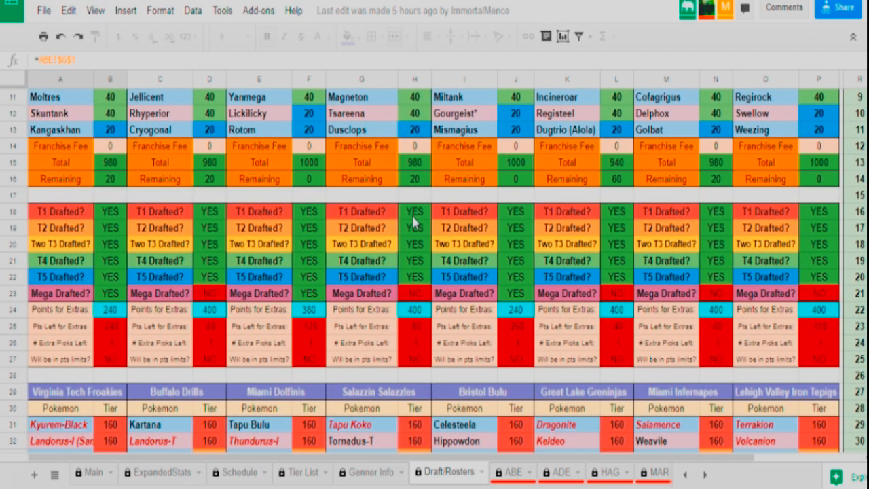
scroll("down", 3)
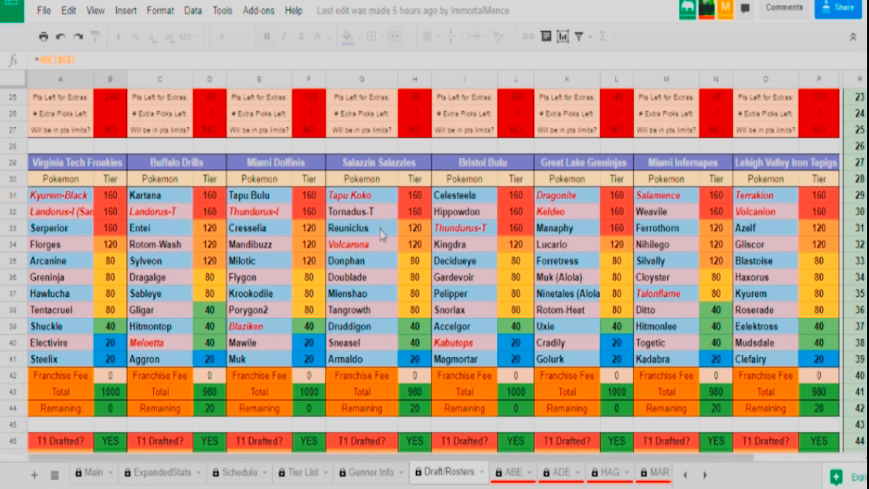
mouse_move(387, 251)
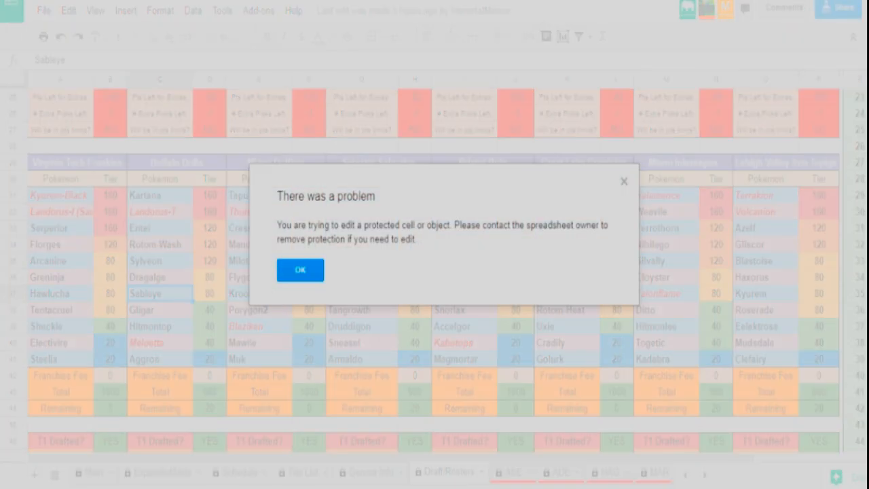
- Dismiss the protected-cell warning dialog with OK
left_click(300, 269)
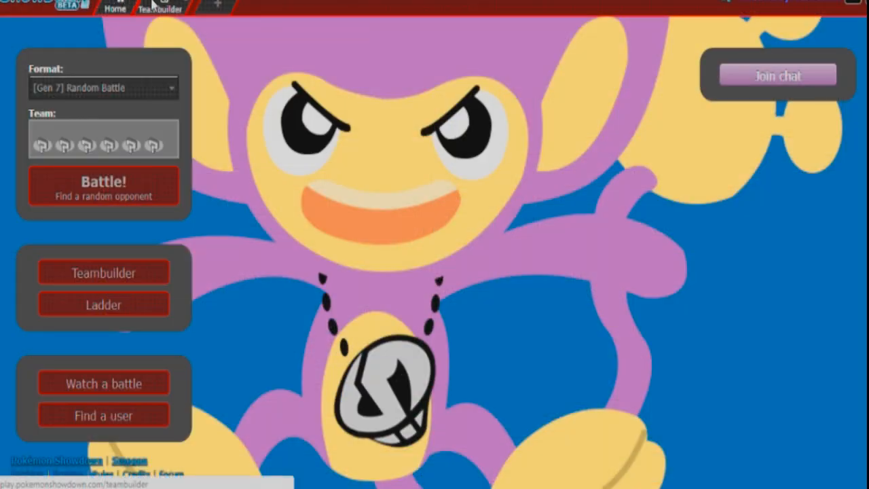
mouse_move(264, 150)
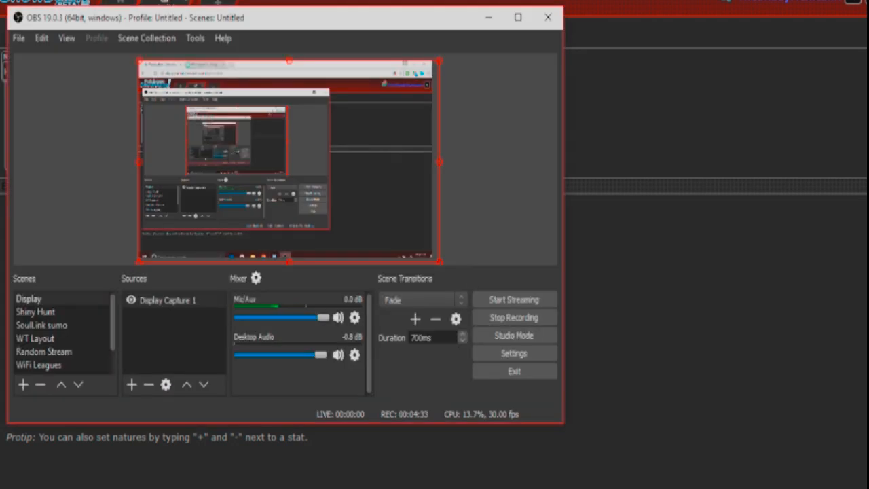
mouse_move(434, 483)
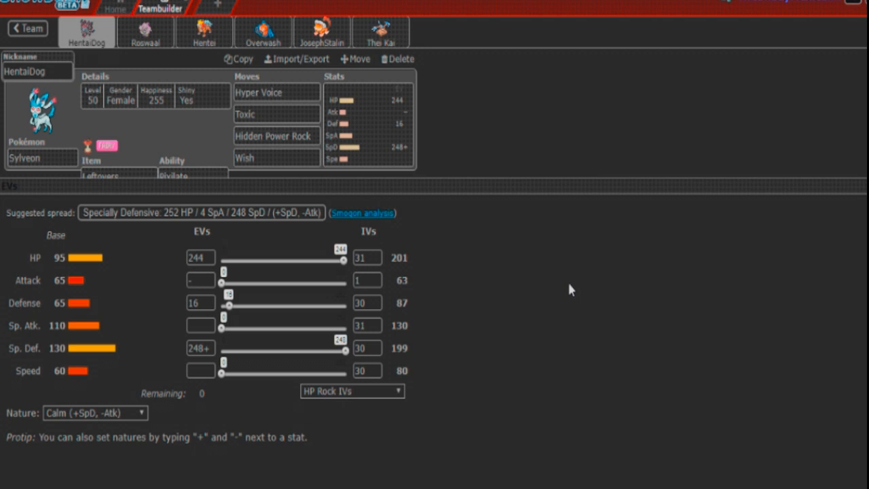
mouse_move(594, 229)
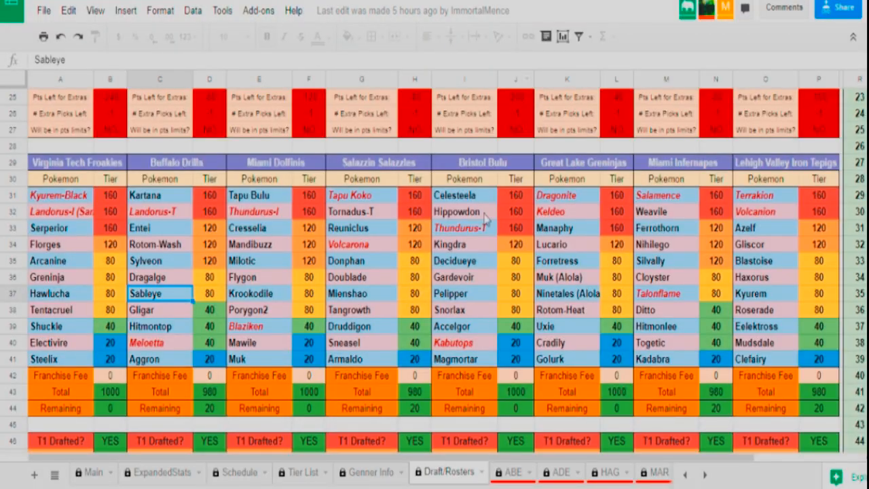
mouse_move(379, 248)
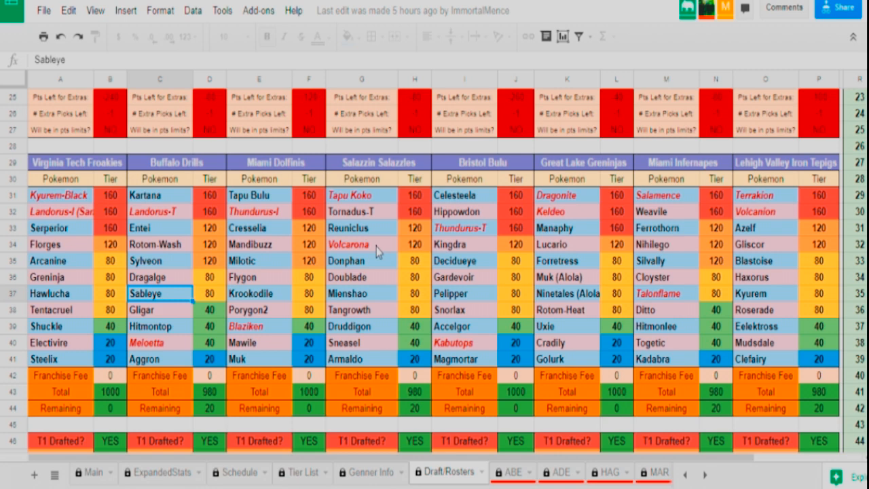
left_click(362, 244)
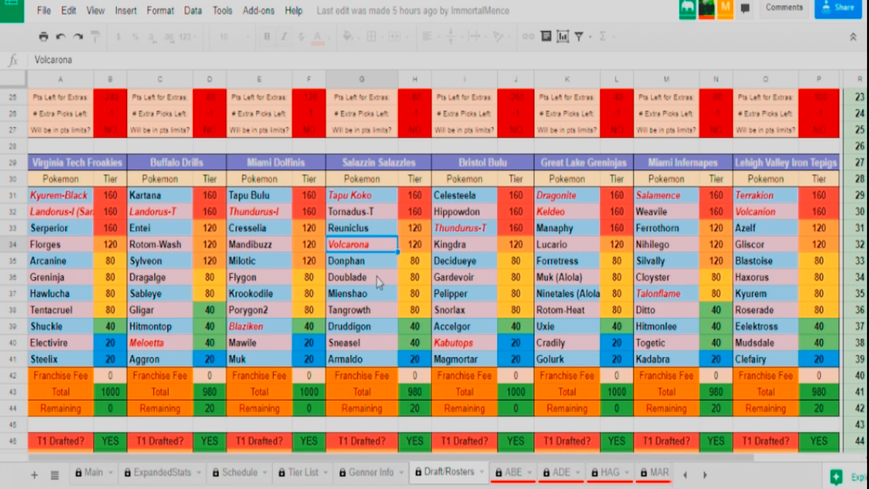
mouse_move(381, 268)
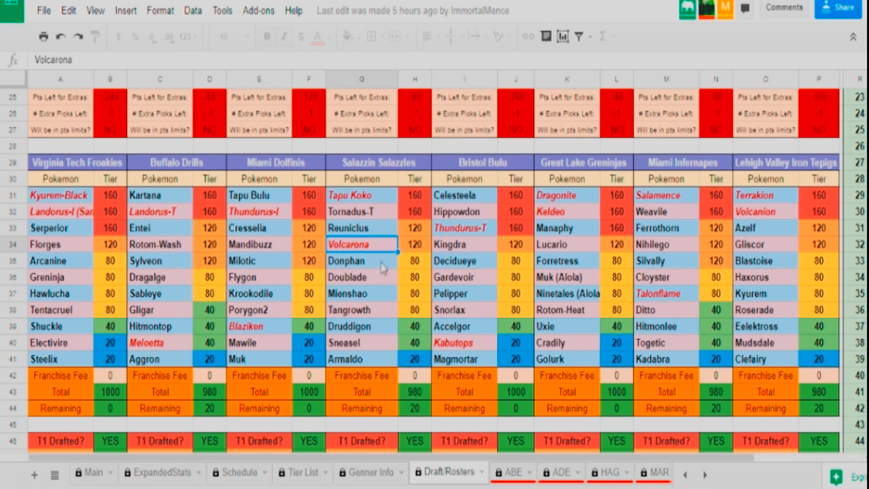
mouse_move(385, 233)
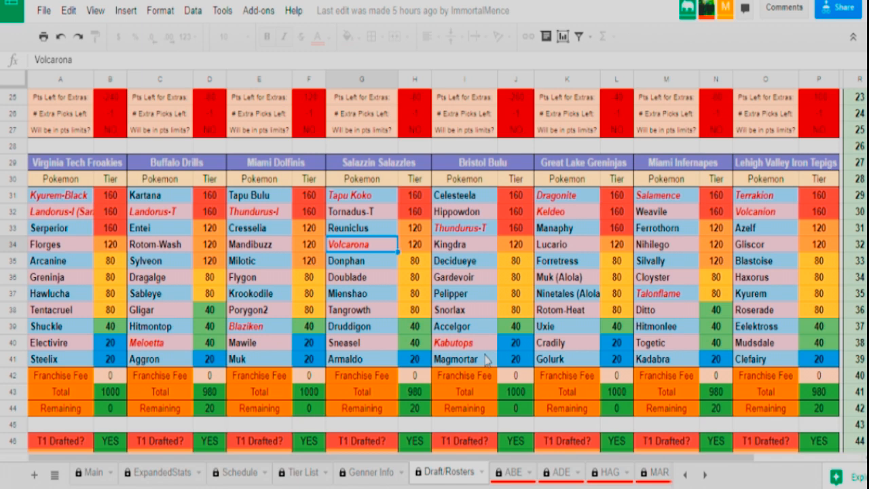
left_click(463, 359)
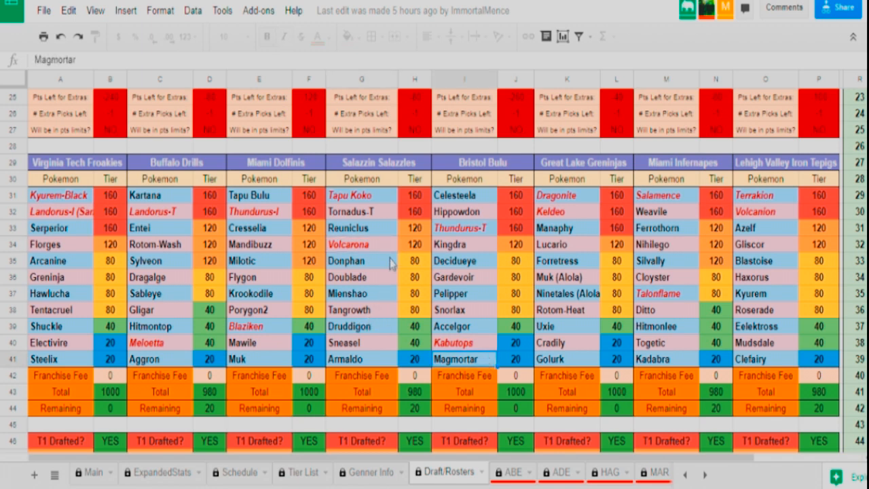
left_click(361, 227)
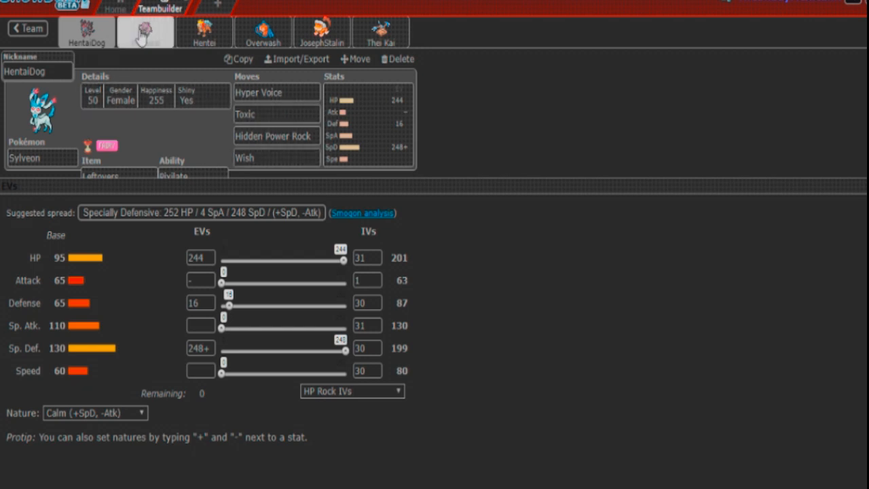
- Show Roswaal the Spiritomb's set: Foul Play, Will-O-Wisp, Pain Split, Shadow Sneak, Impish
left_click(144, 31)
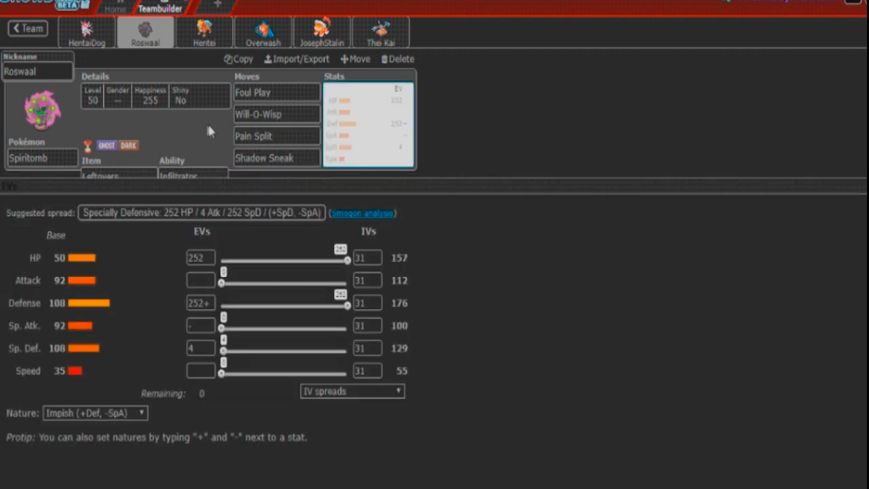
mouse_move(195, 158)
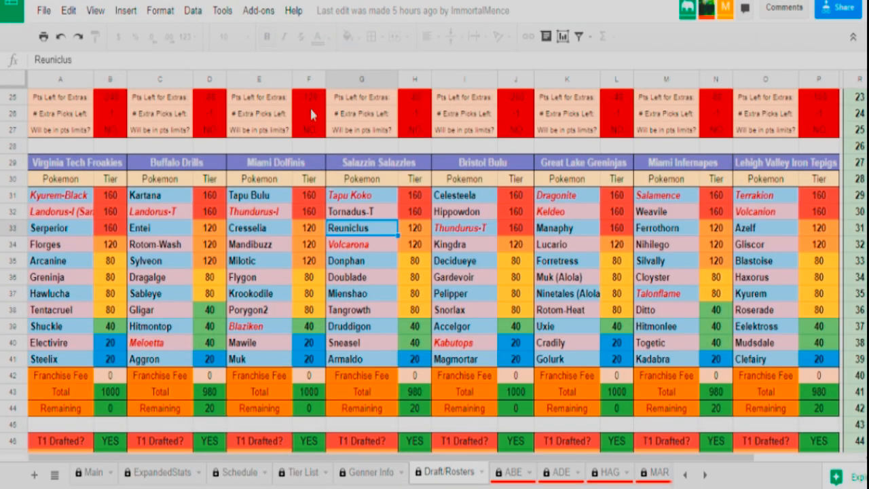
mouse_move(396, 279)
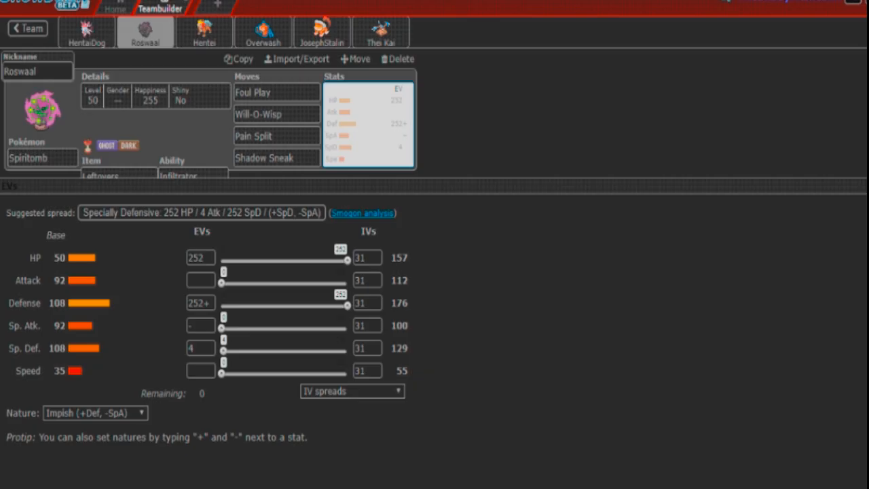
- Replace Roar in Hentei the Entei's fourth move slot by searching 'flare' for Flare Blitz
left_click(204, 32)
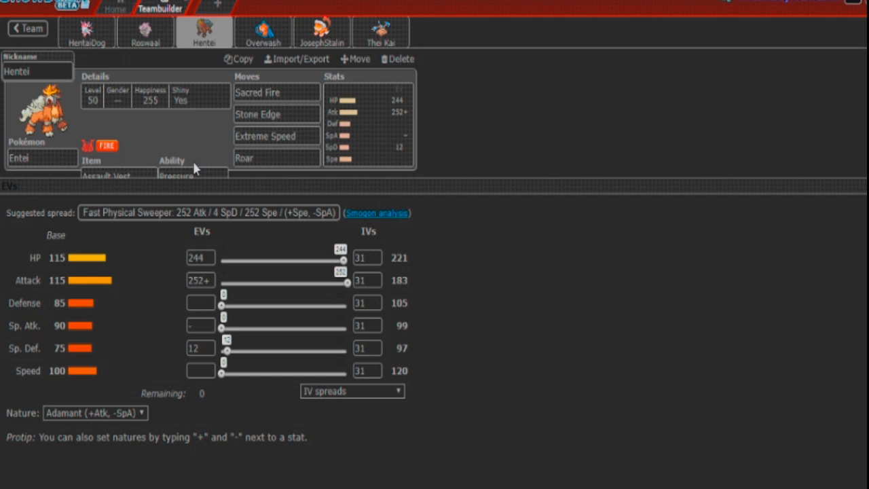
left_click(277, 157)
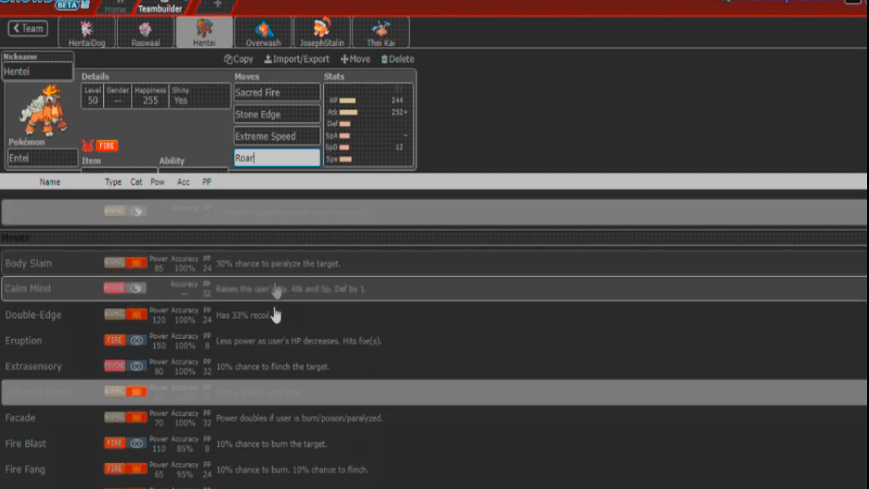
mouse_move(3, 397)
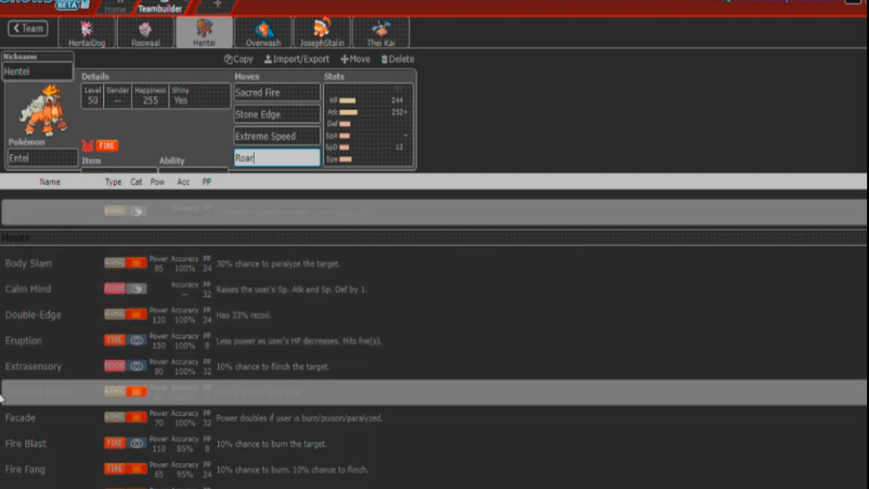
mouse_move(111, 386)
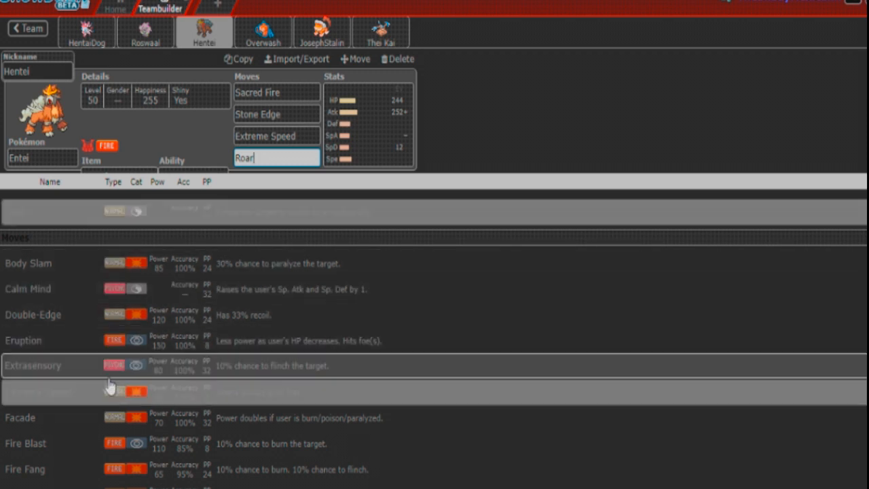
scroll("down", 3)
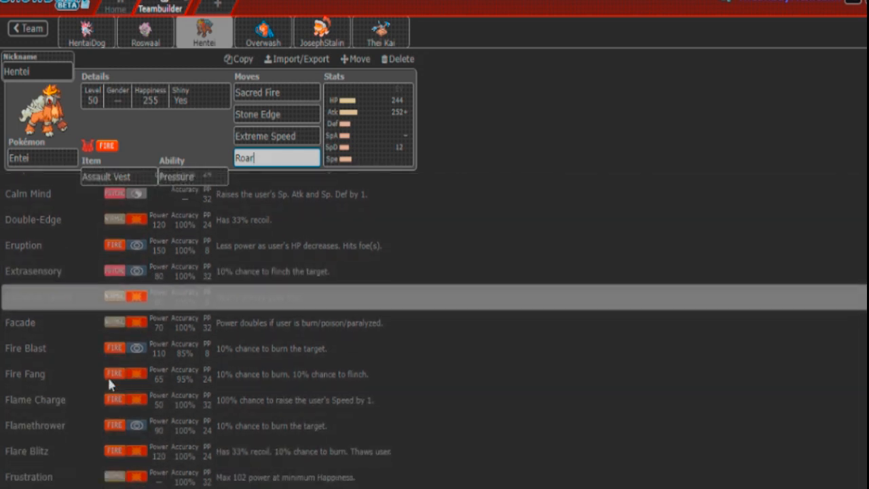
scroll("down", 3)
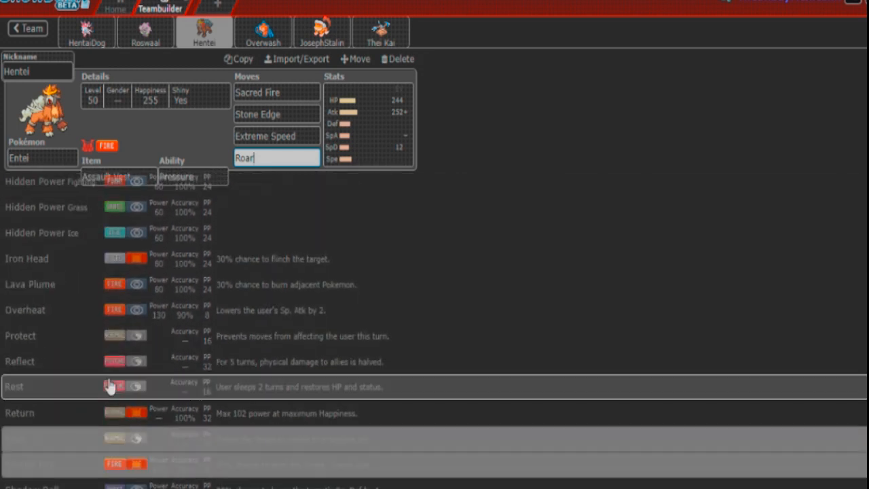
scroll("down", 3)
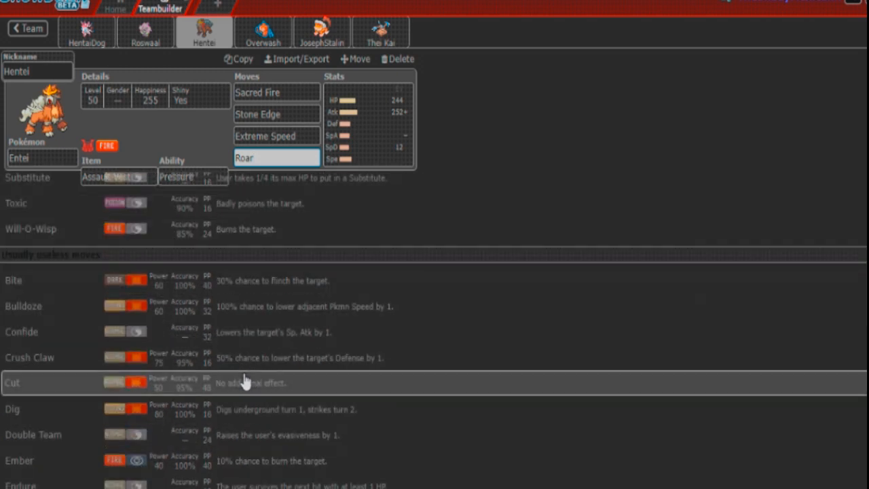
scroll("down", 3)
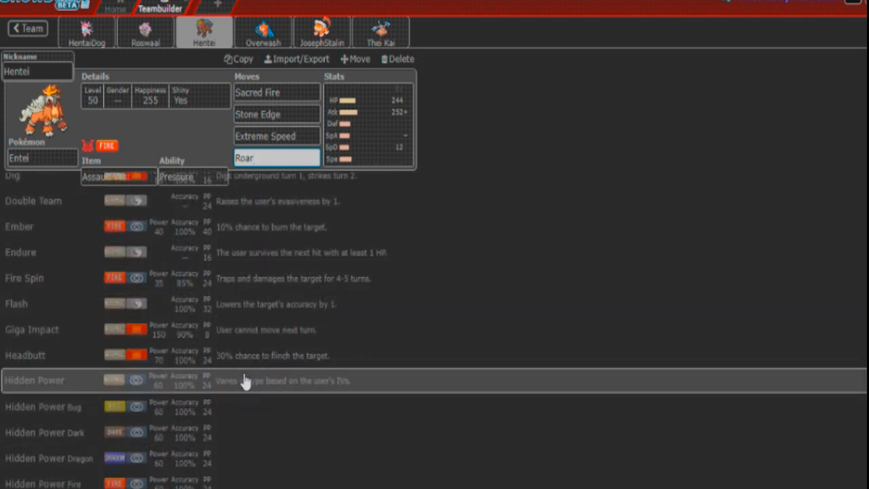
scroll("down", 3)
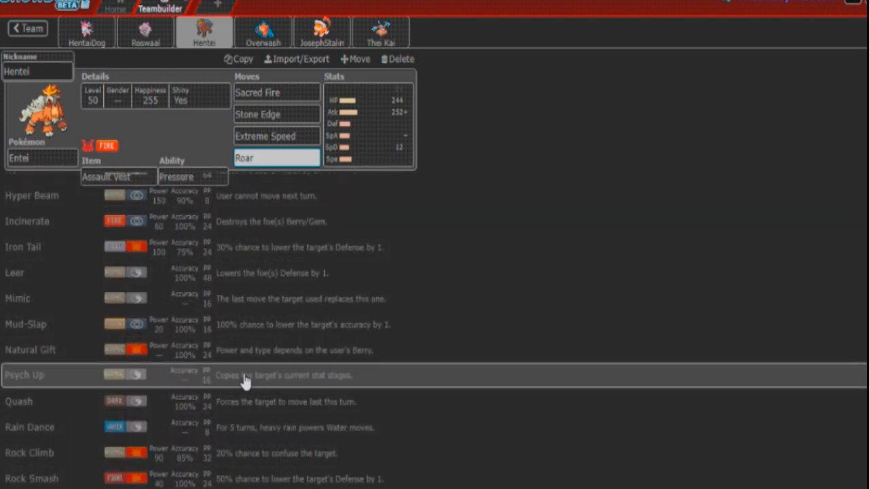
scroll("down", 3)
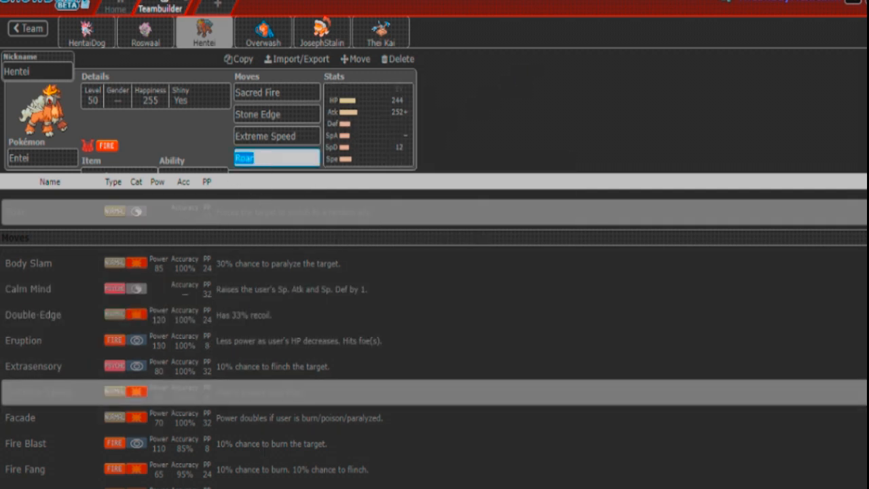
type("flare")
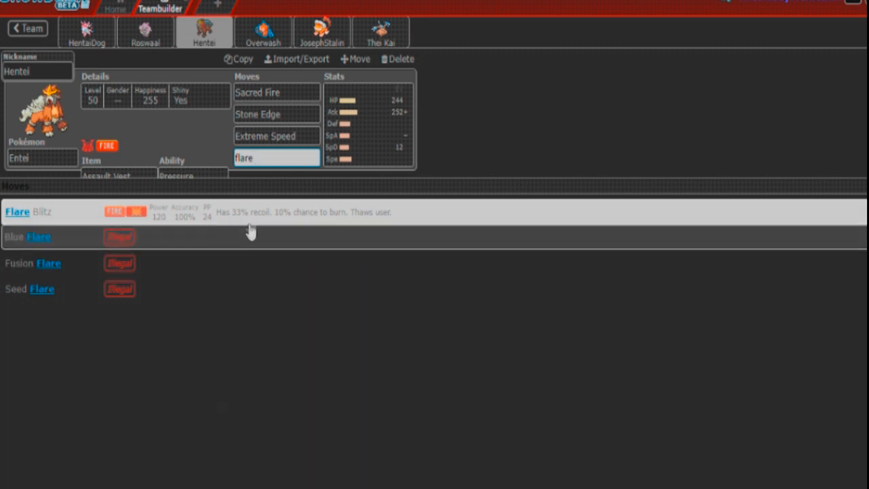
mouse_move(251, 212)
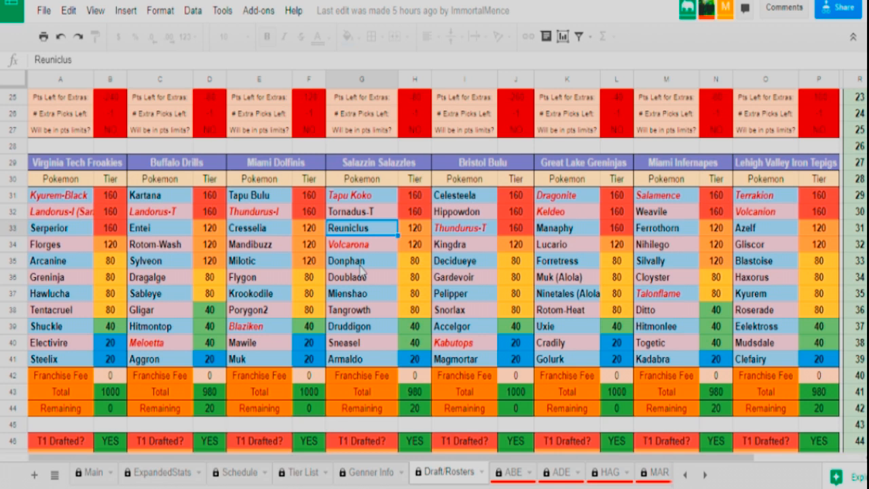
mouse_move(365, 344)
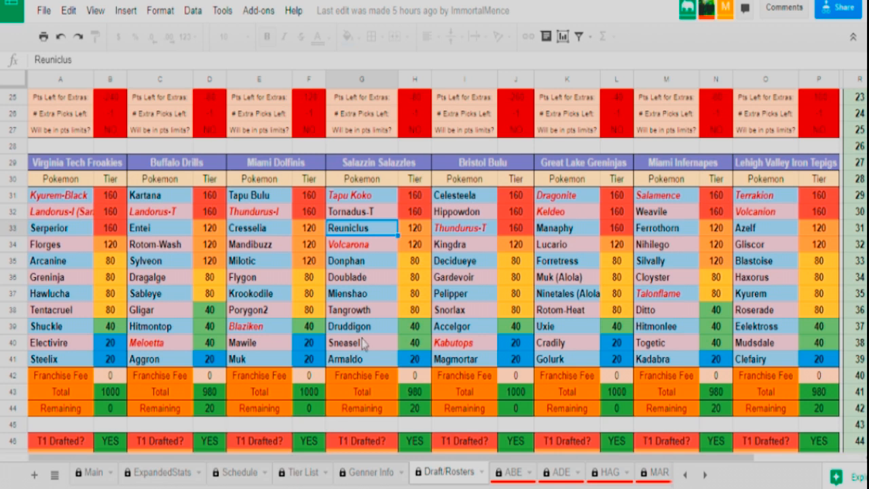
left_click(361, 327)
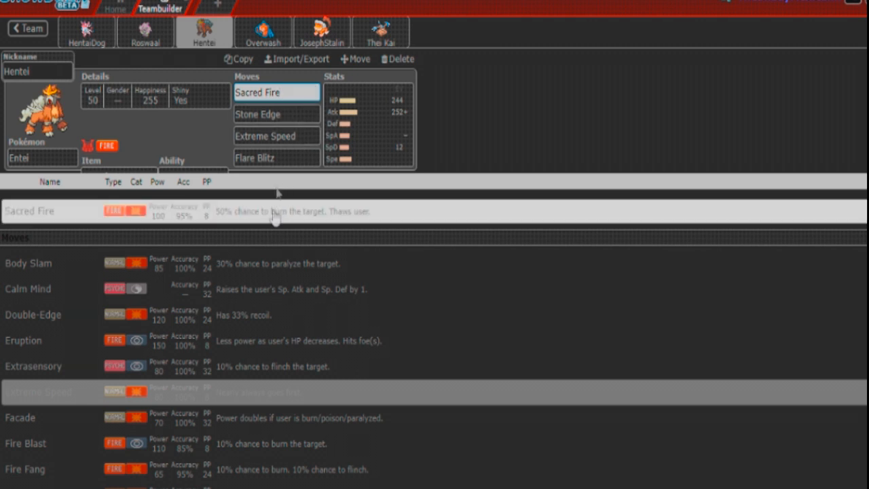
mouse_move(596, 173)
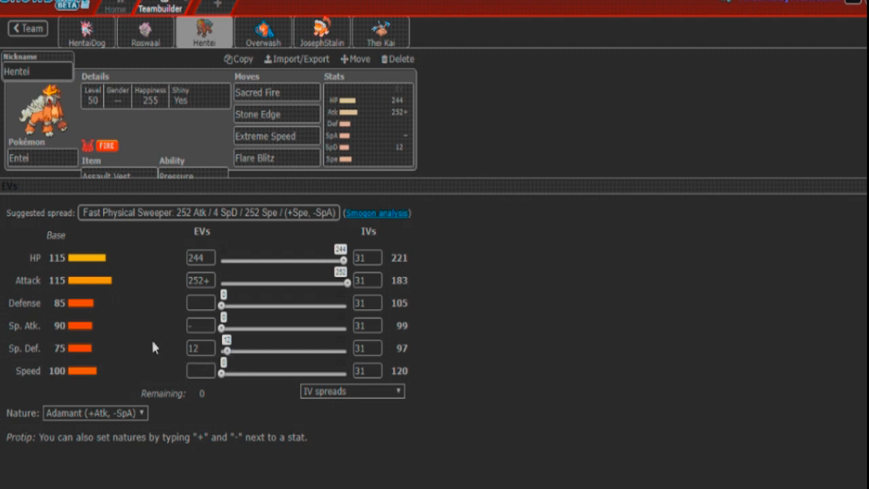
mouse_move(148, 358)
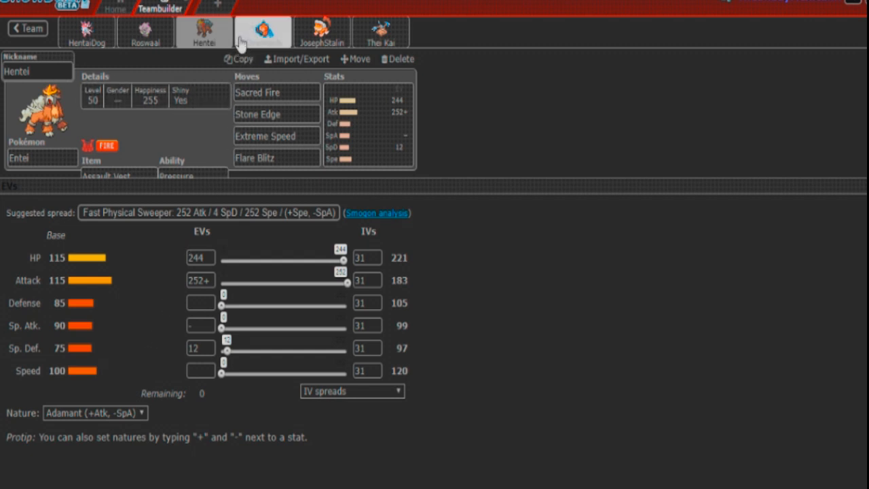
- Show the Overwash Rotom-Wash set in place of Entei's
left_click(263, 32)
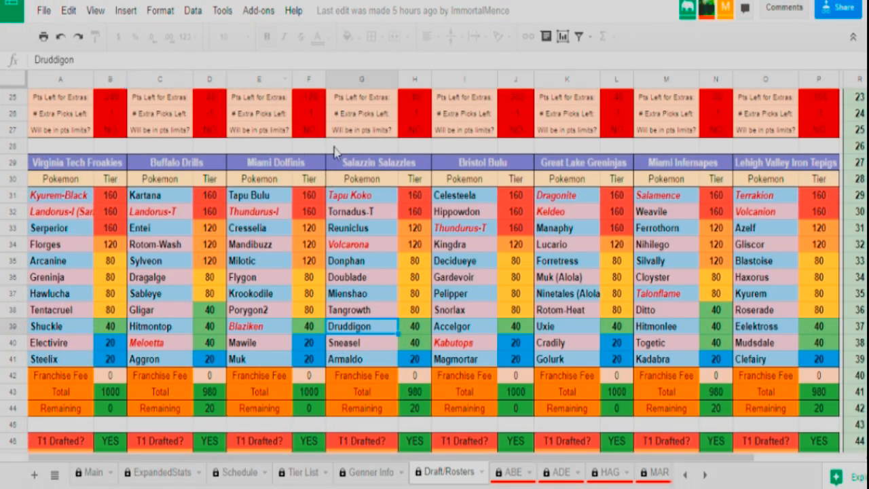
mouse_move(379, 271)
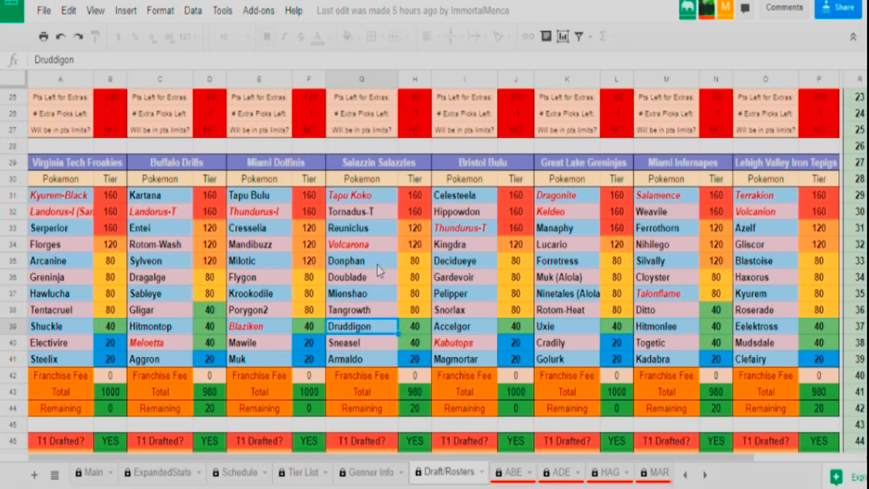
left_click(361, 261)
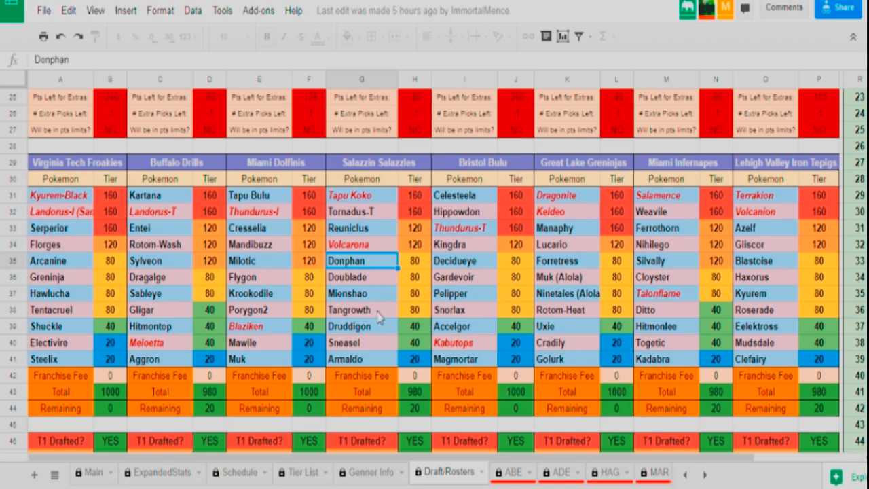
mouse_move(364, 243)
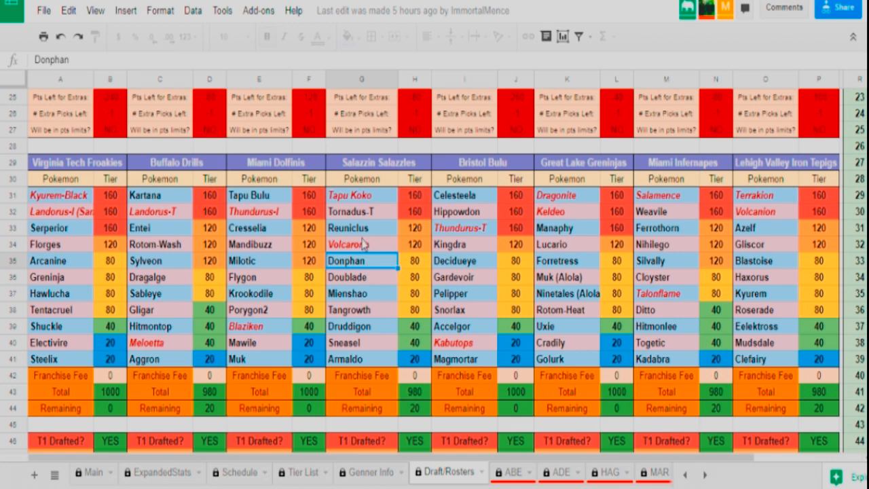
mouse_move(288, 272)
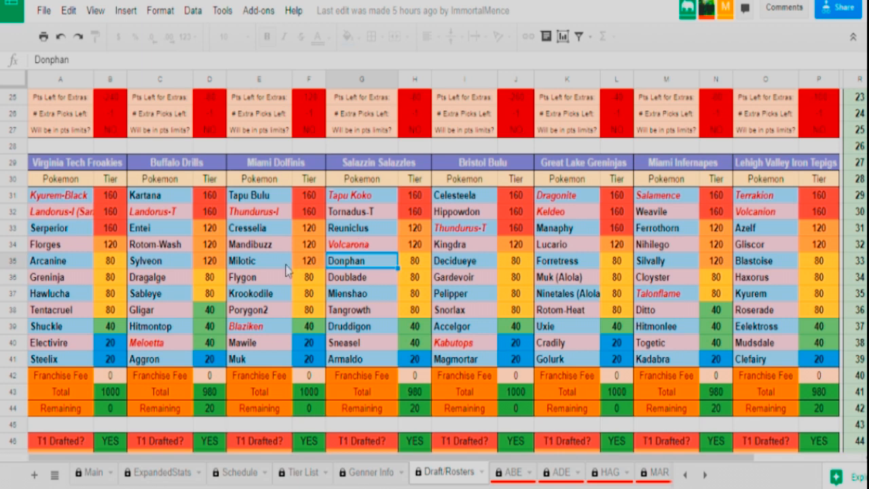
mouse_move(307, 293)
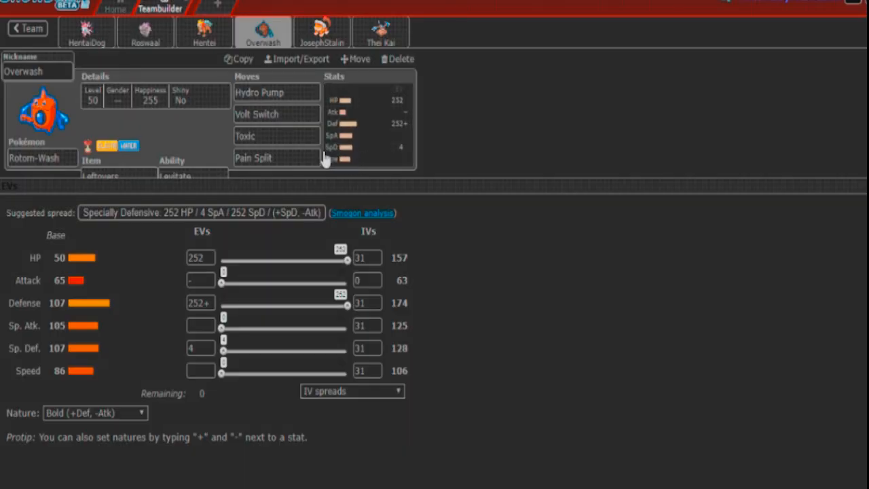
mouse_move(591, 351)
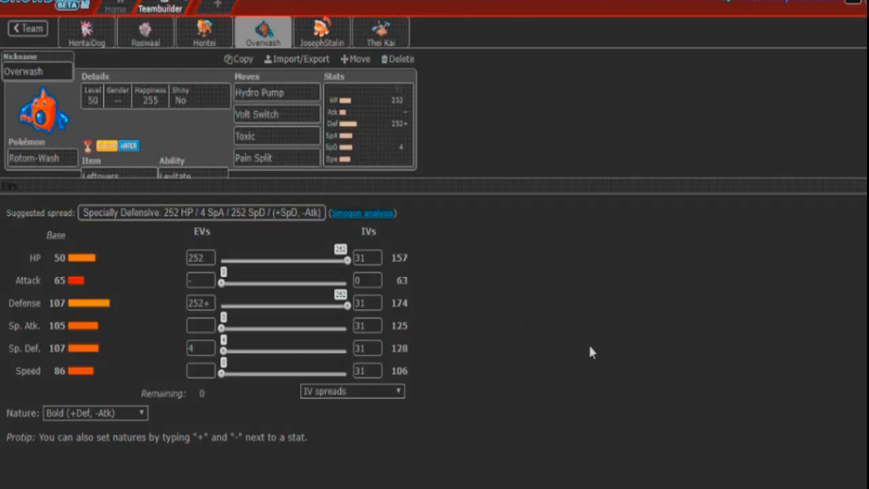
mouse_move(245, 136)
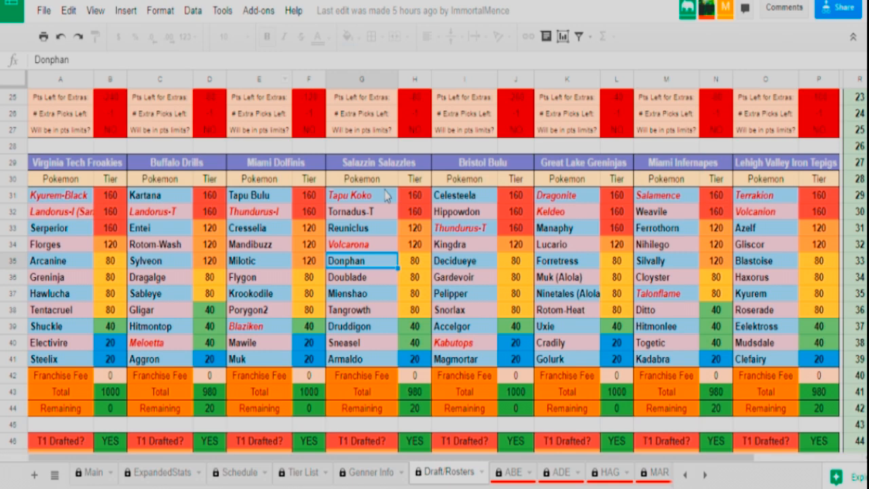
left_click(361, 211)
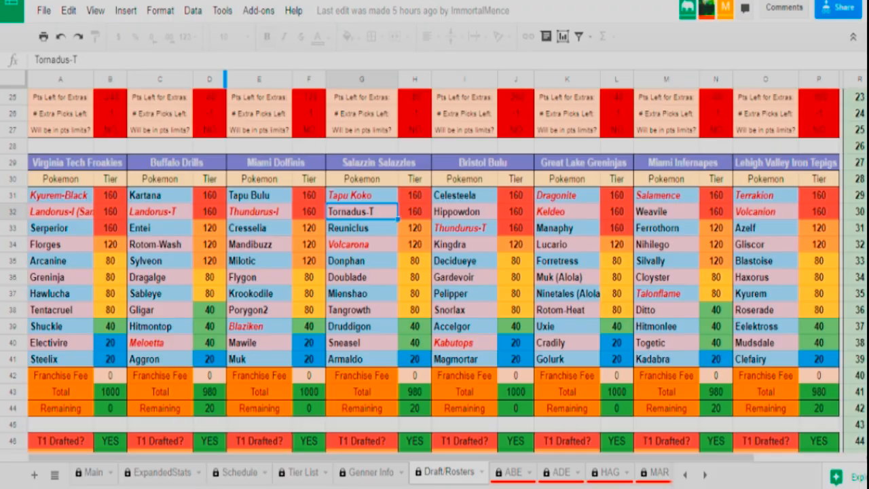
mouse_move(281, 265)
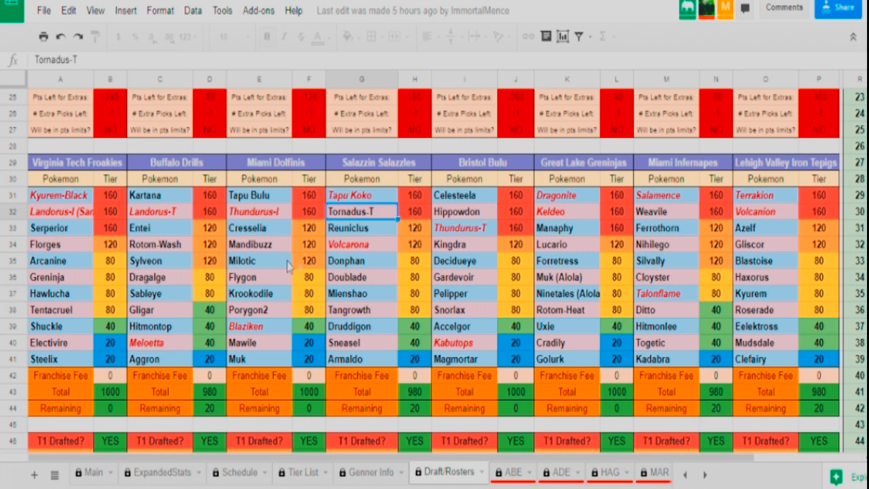
mouse_move(326, 260)
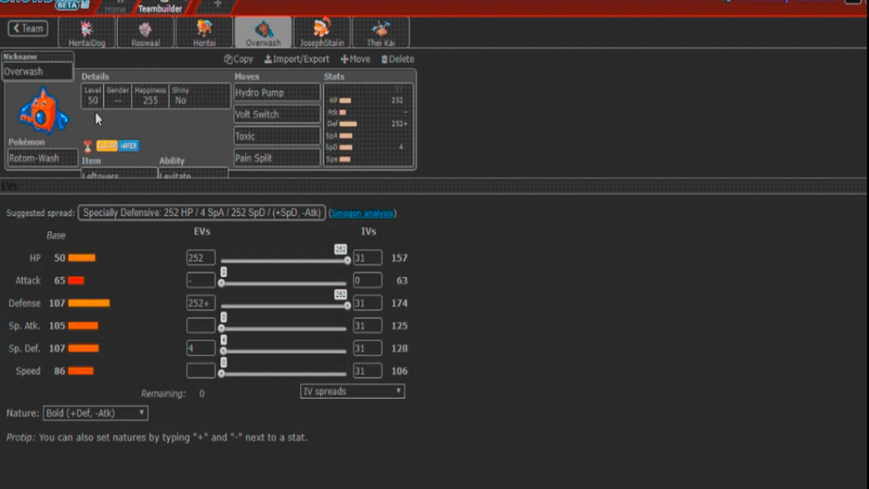
mouse_move(321, 32)
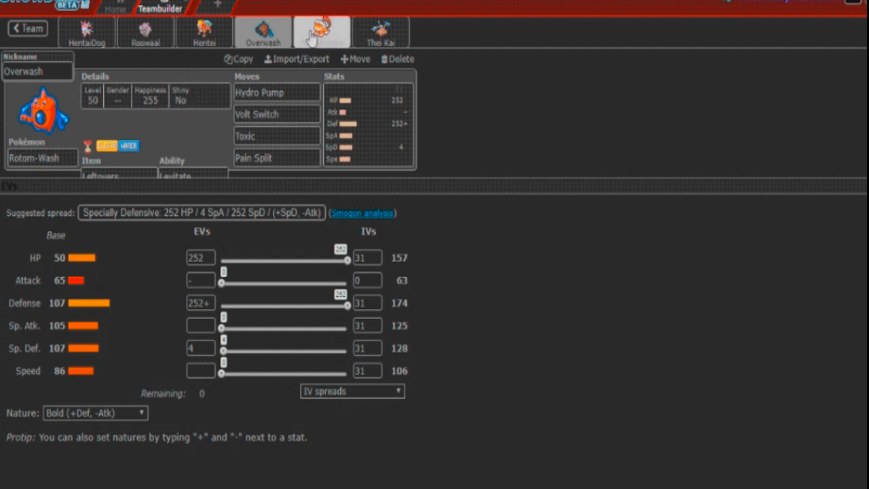
- Show JosephStalin the Landorus-Therian set: Earthquake, Fly, Stone Edge, Rock Polish, Adamant
left_click(321, 32)
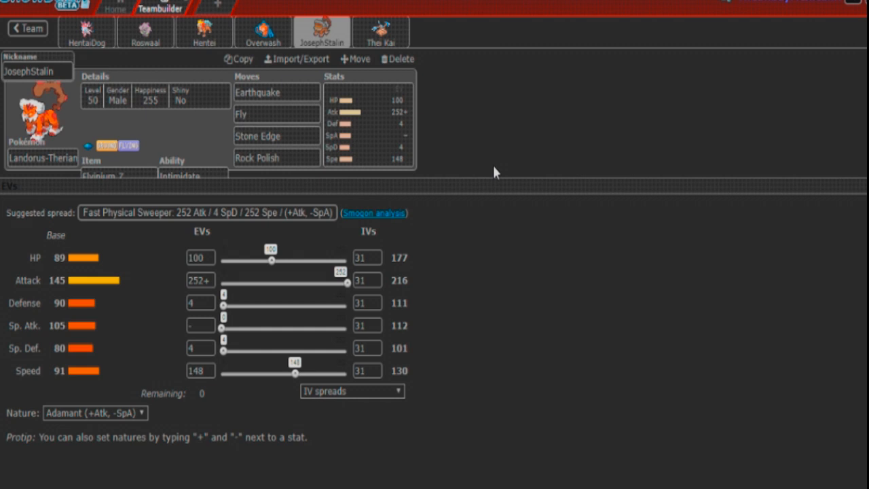
mouse_move(304, 286)
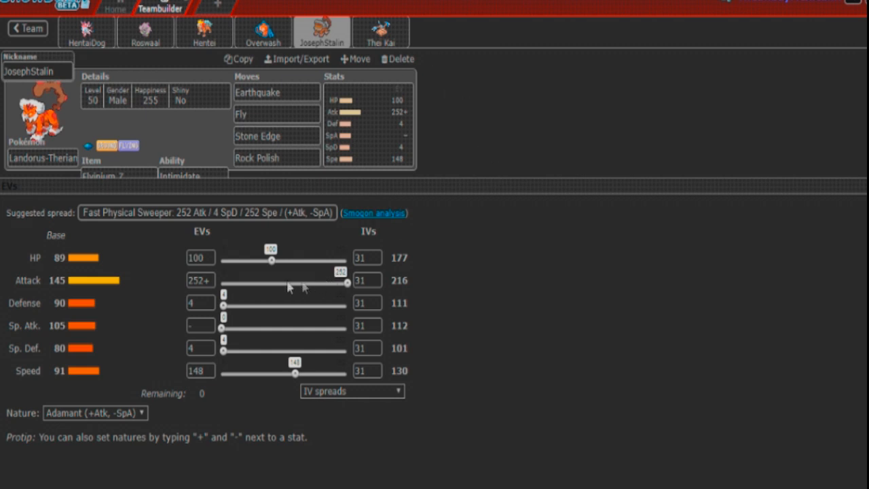
mouse_move(271, 264)
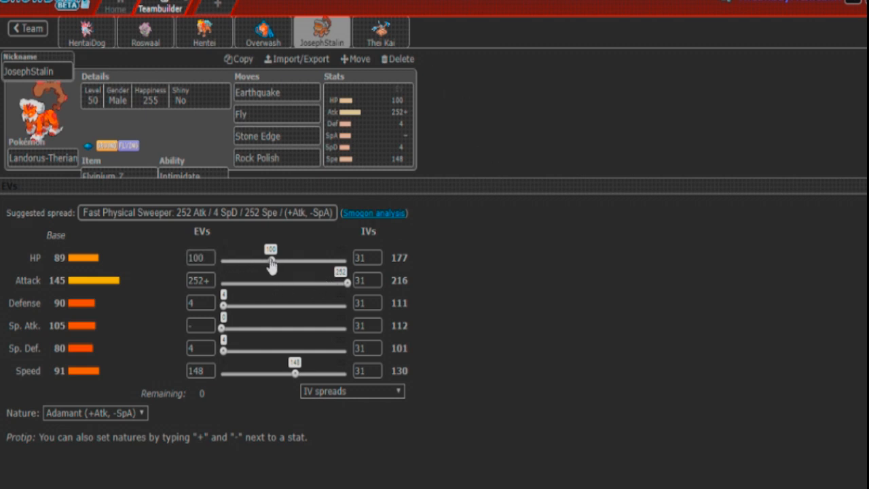
mouse_move(536, 285)
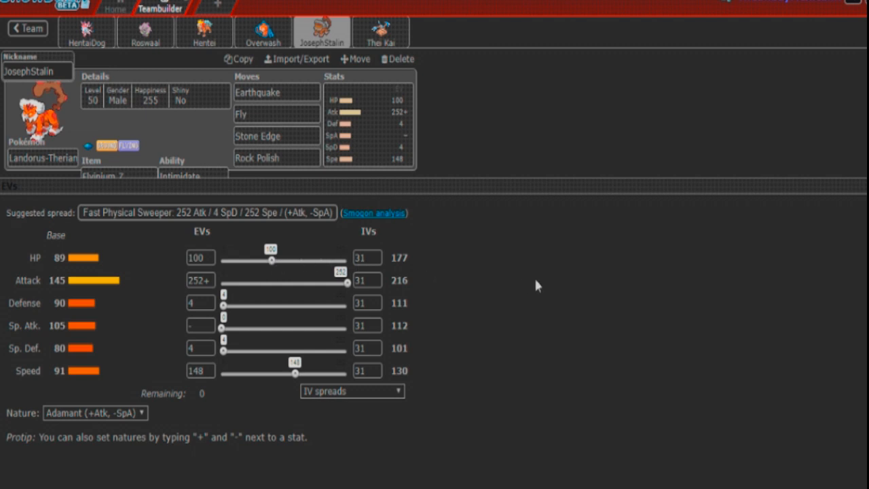
mouse_move(428, 264)
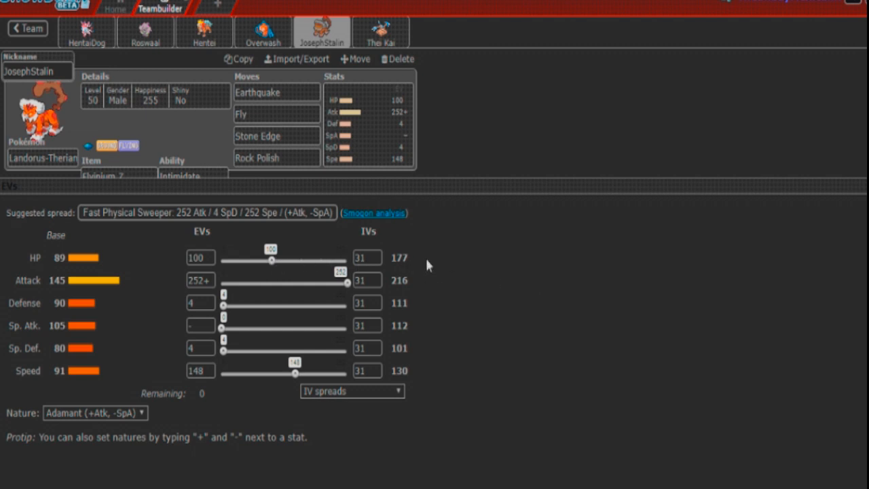
mouse_move(236, 307)
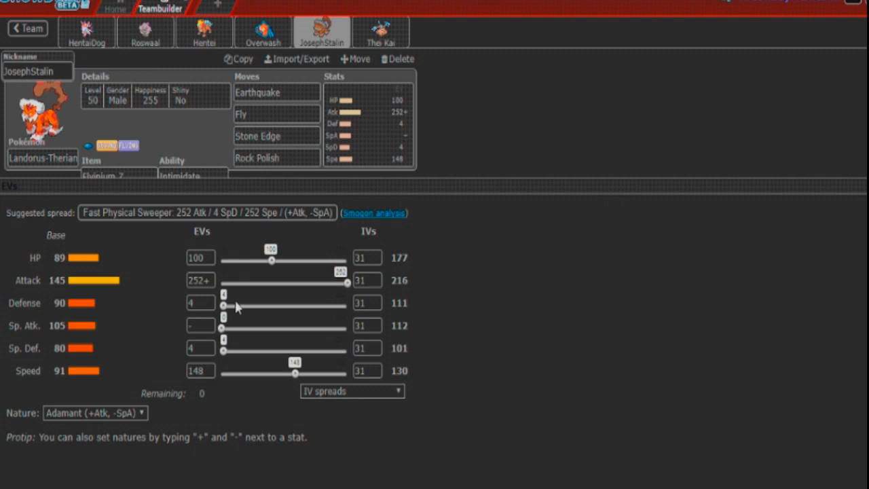
mouse_move(237, 308)
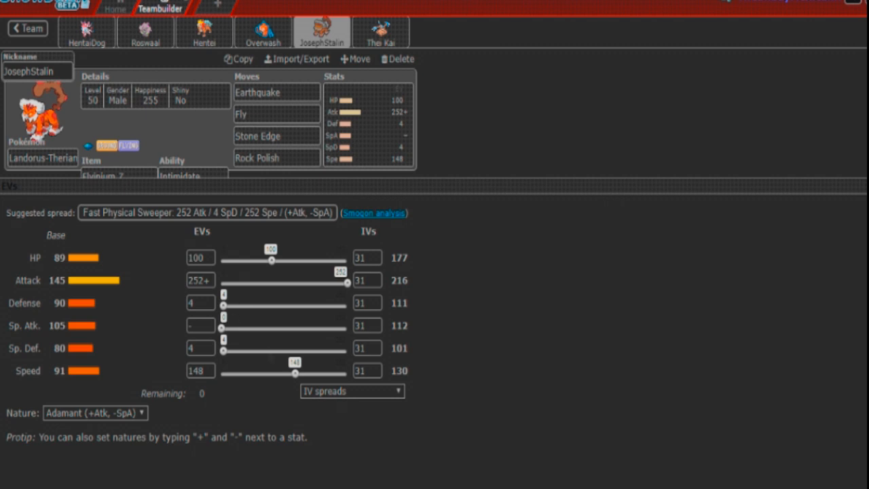
mouse_move(434, 460)
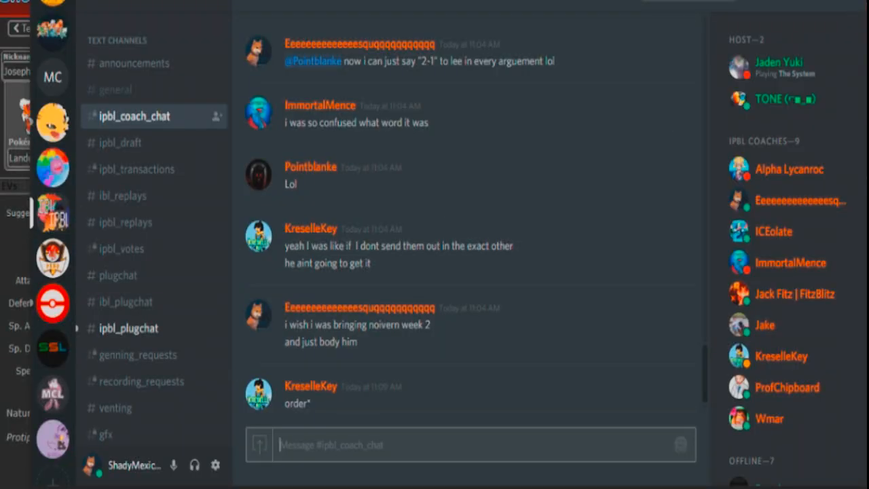
- Bring up the private chat with Lee confirming Rock Polish Landorus outspeeds Scarf Mienshao
scroll("down", 3)
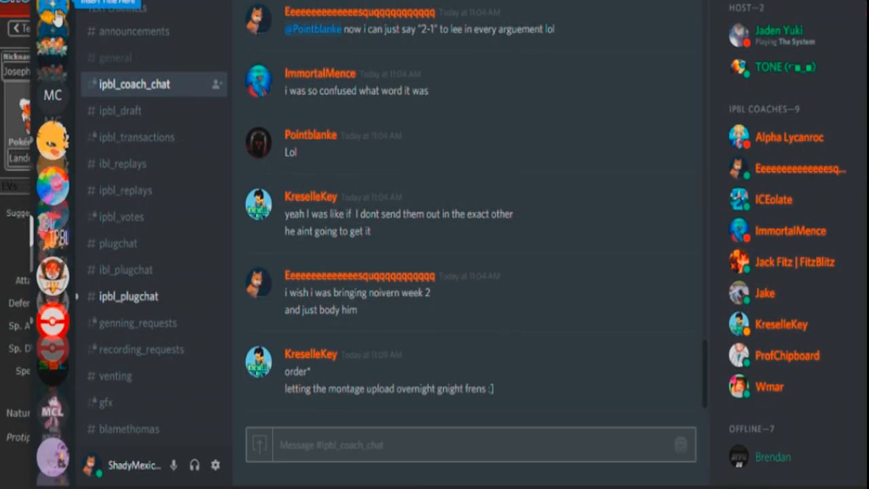
scroll("down", 3)
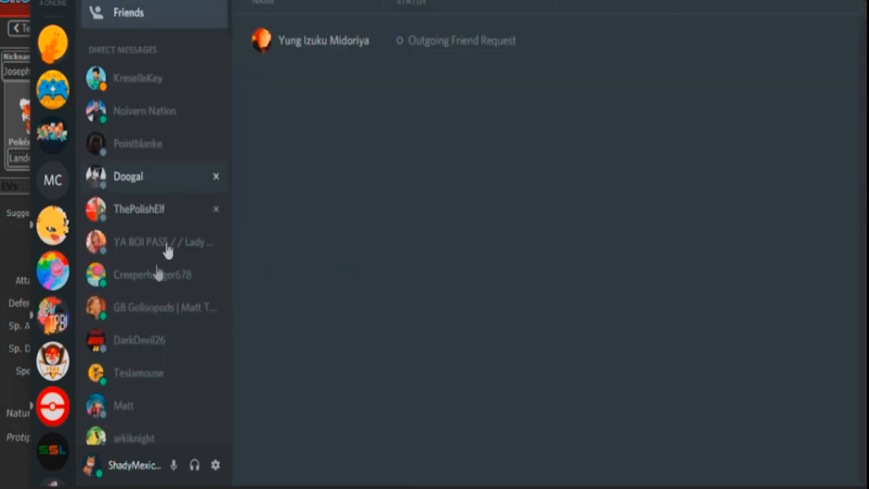
scroll("down", 3)
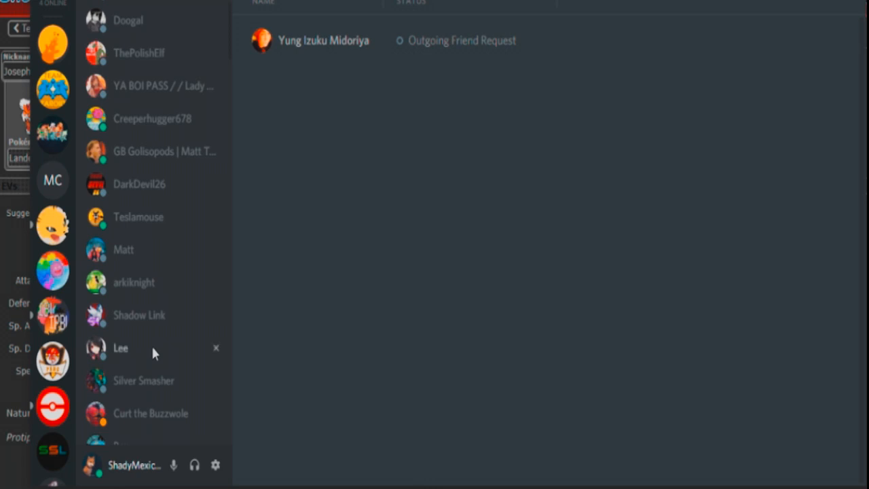
left_click(121, 347)
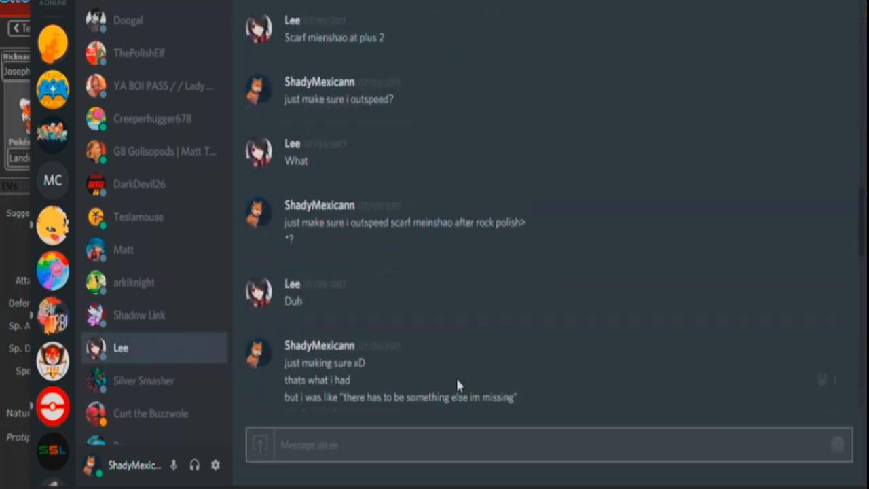
scroll("up", 3)
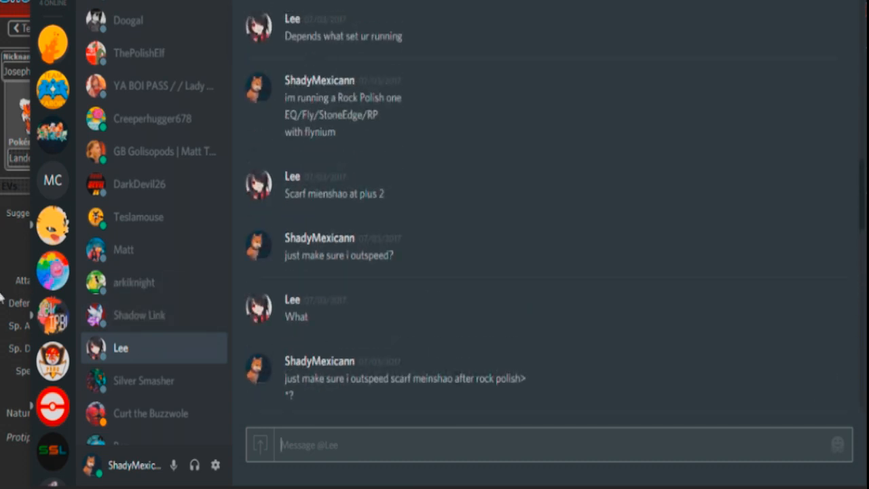
scroll("down", 3)
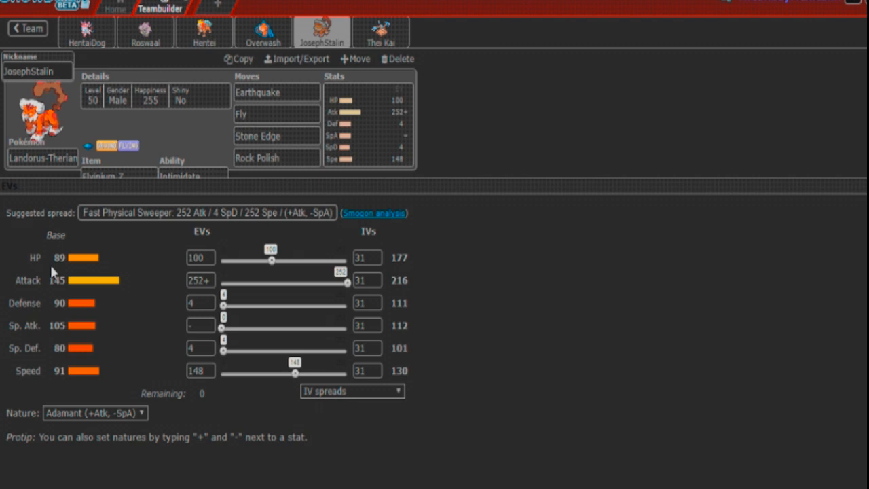
mouse_move(125, 114)
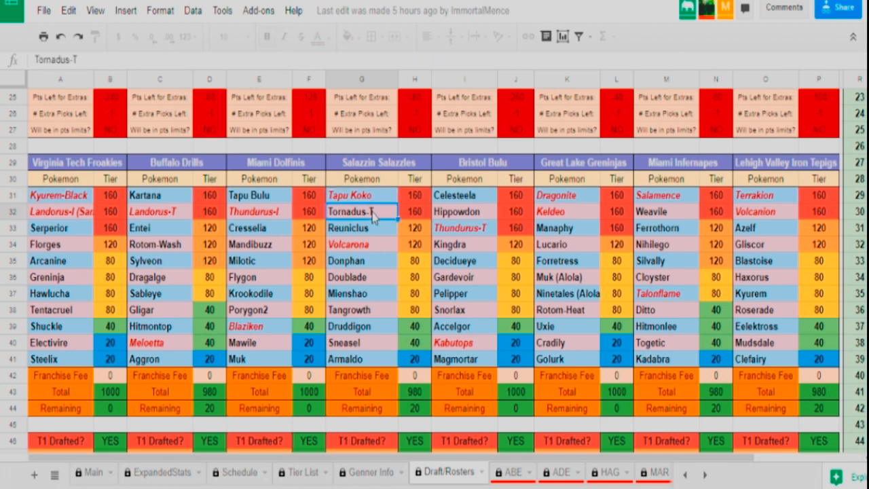
left_click(361, 227)
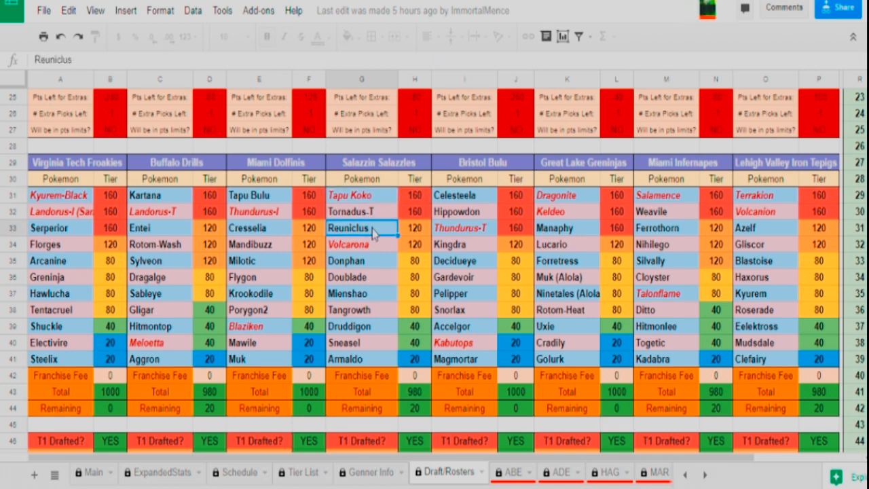
left_click(361, 260)
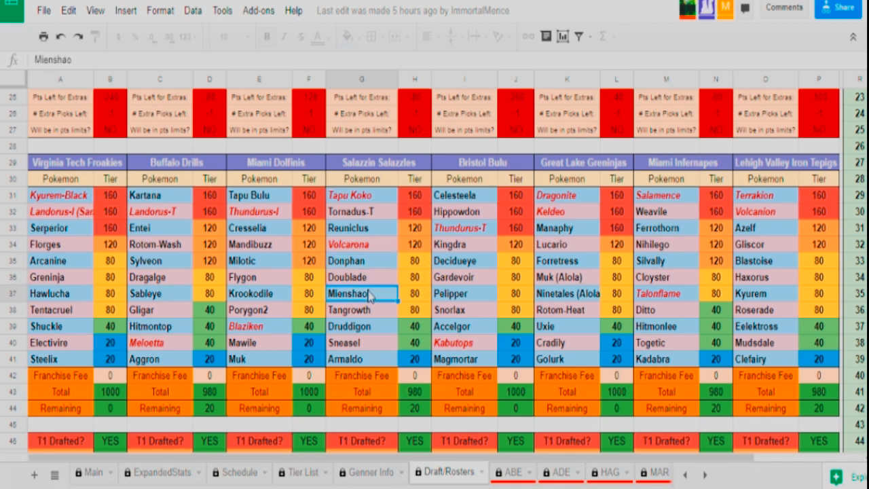
left_click(361, 310)
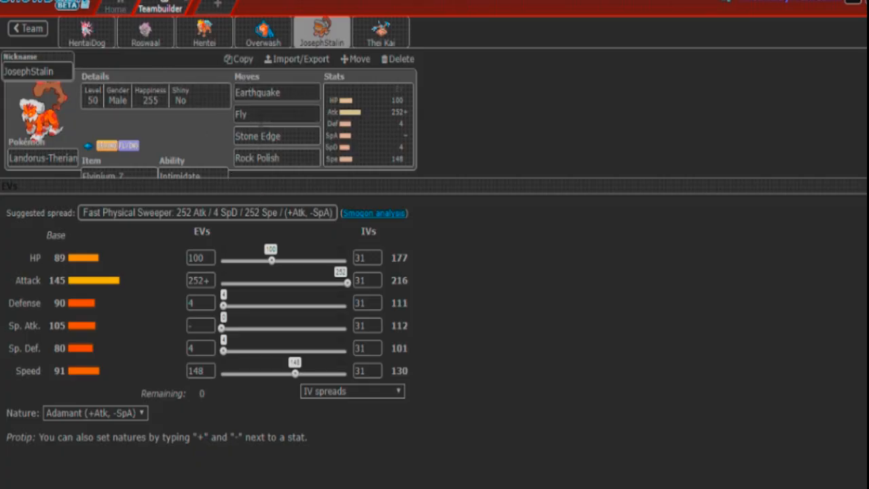
mouse_move(458, 297)
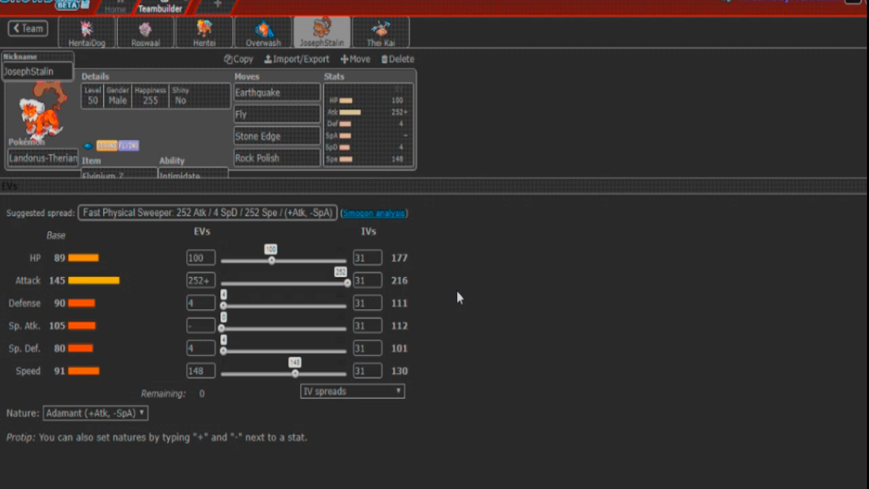
mouse_move(397, 59)
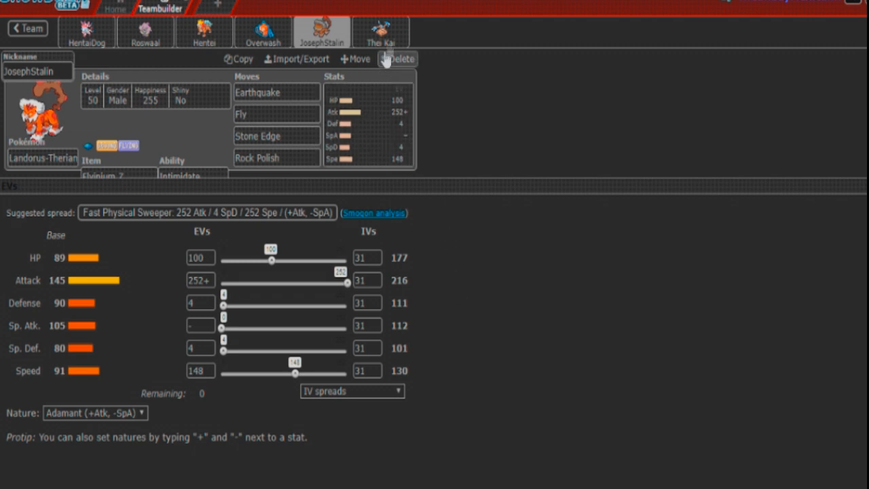
- Show Thei Kai the Hitmontop set and highlight Tornadus-T on the opponent's roster
left_click(380, 32)
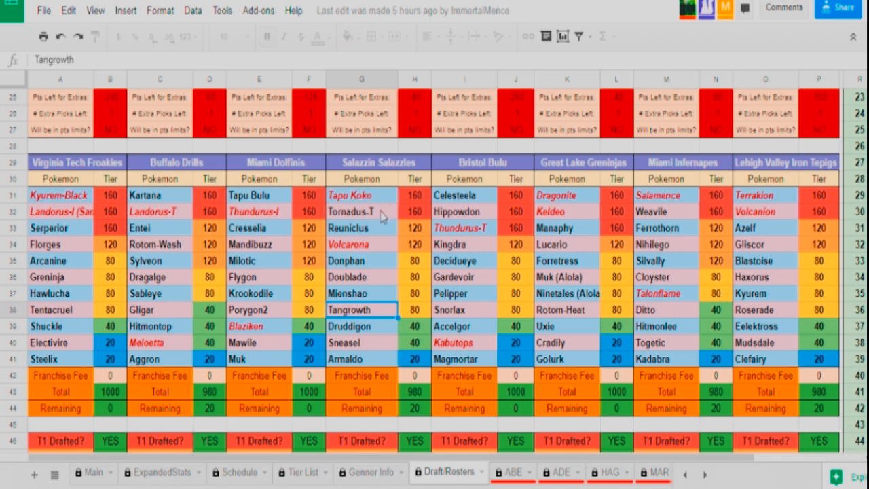
left_click(361, 211)
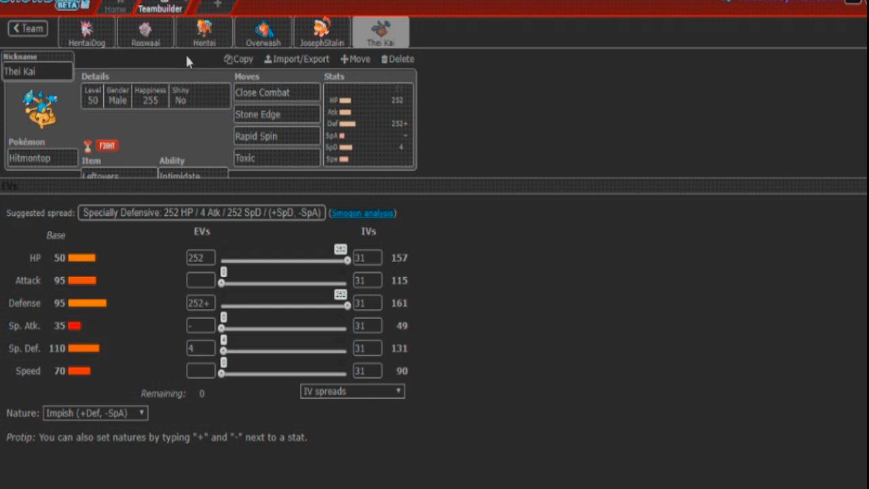
mouse_move(192, 141)
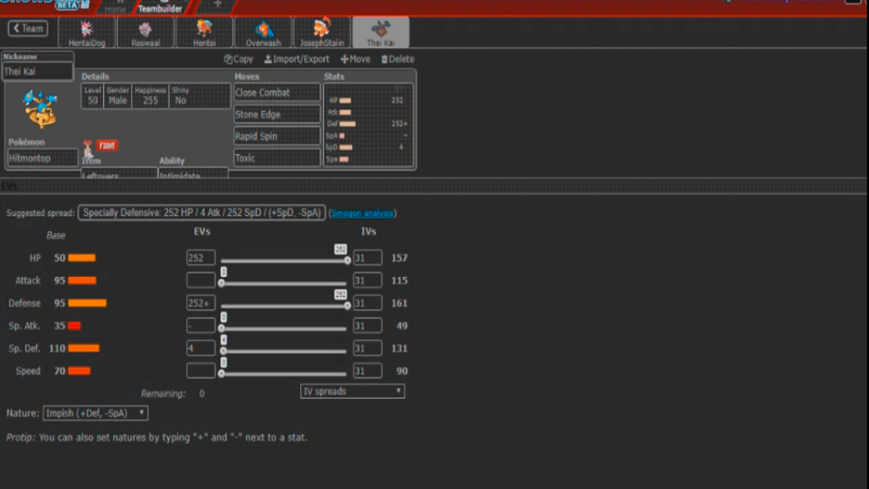
mouse_move(93, 154)
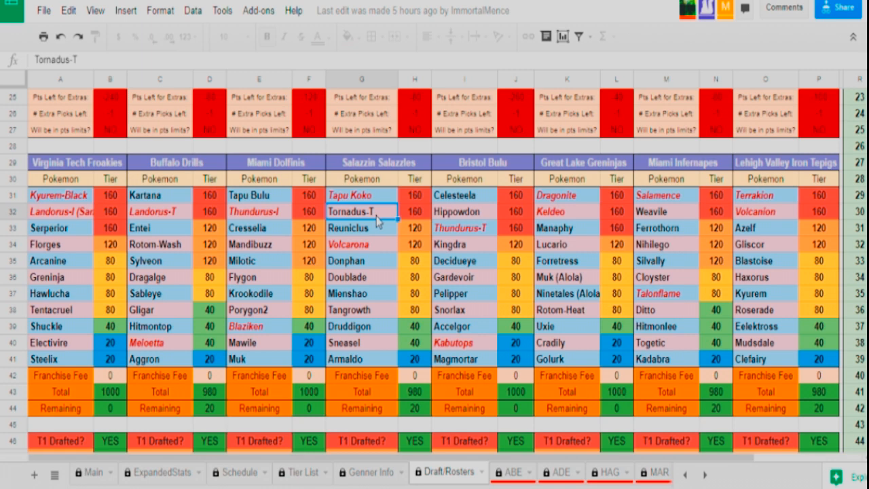
mouse_move(387, 249)
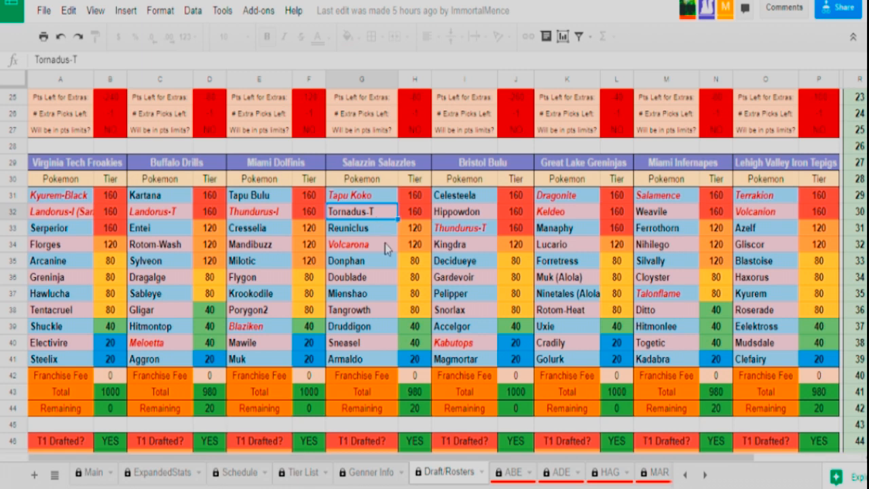
left_click(361, 244)
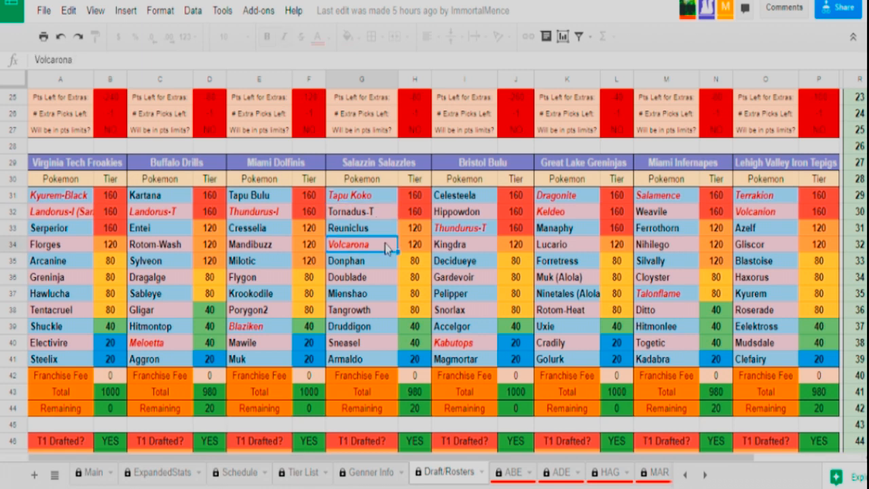
left_click(361, 309)
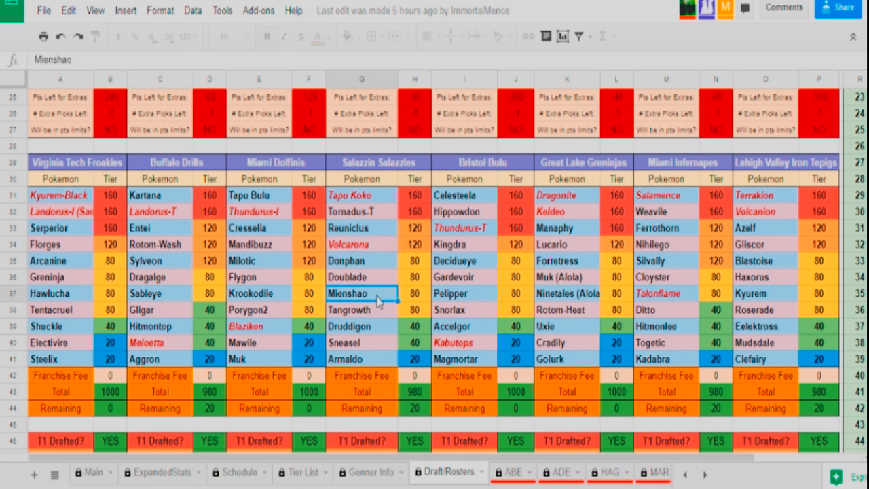
left_click(361, 261)
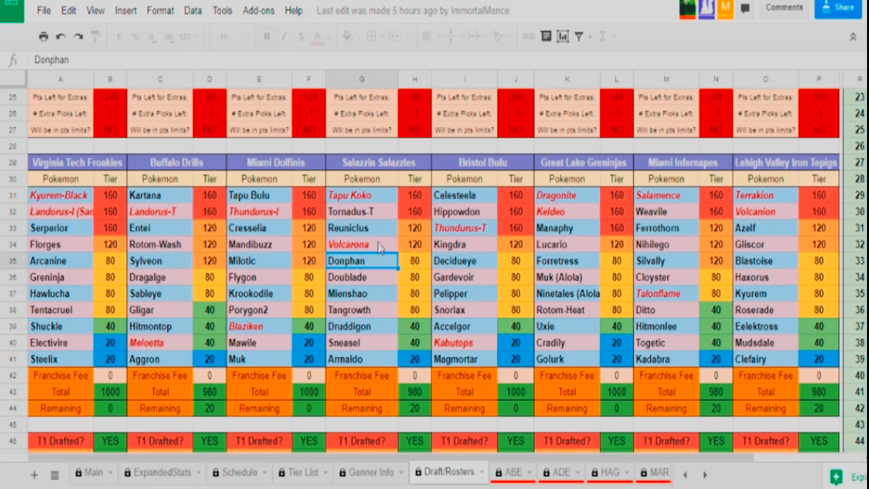
left_click(361, 228)
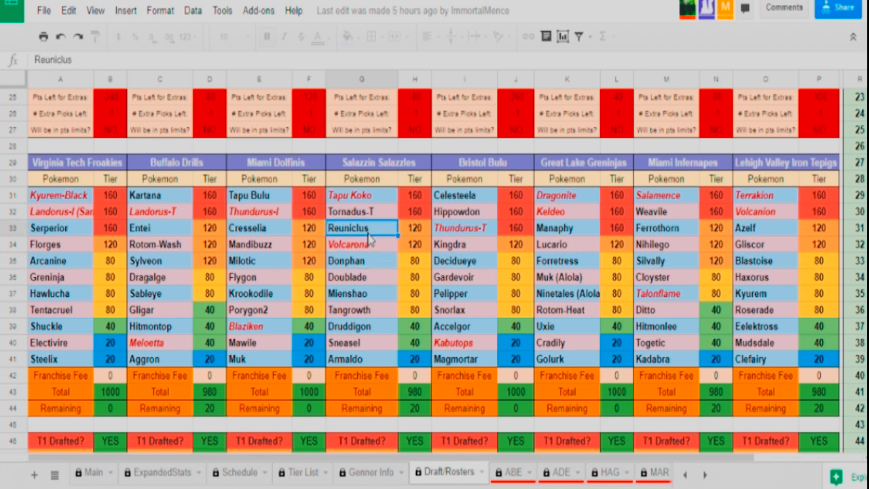
mouse_move(390, 317)
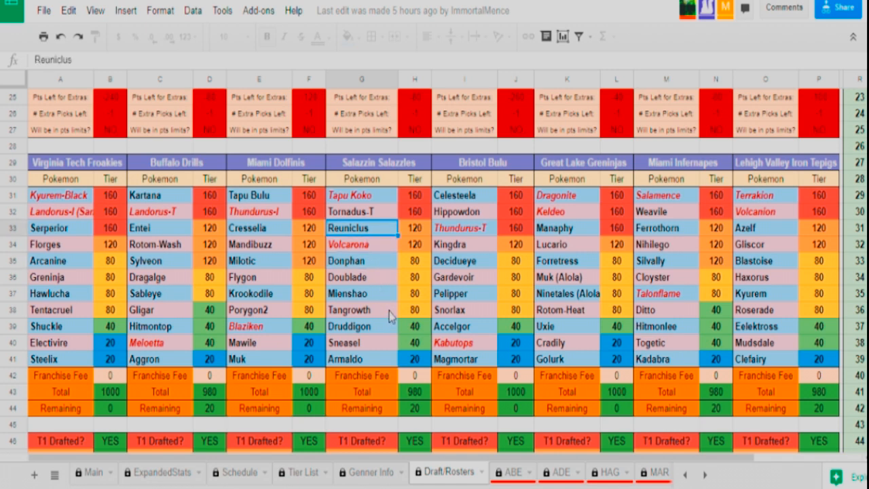
left_click(361, 309)
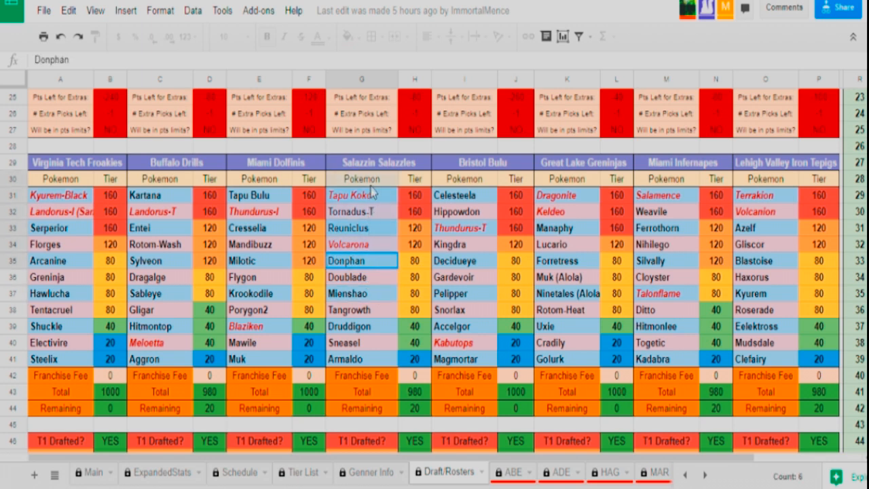
left_click(361, 244)
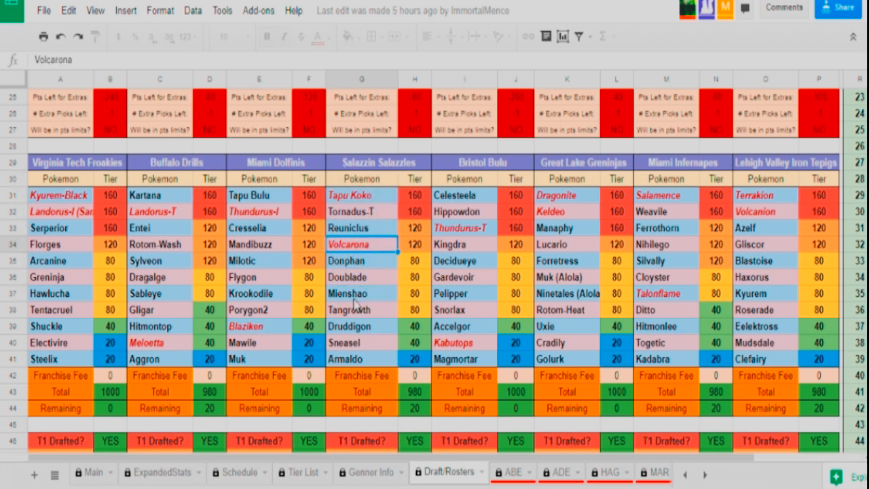